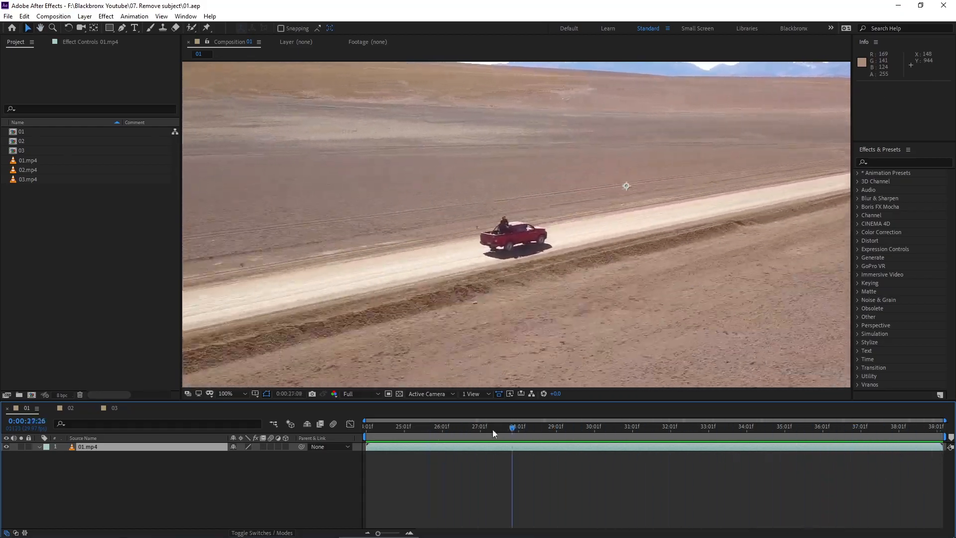
# Draw a four-point subtract mask over the jeep and keyframe its Mask Path across the clip
pyautogui.click(368, 426)
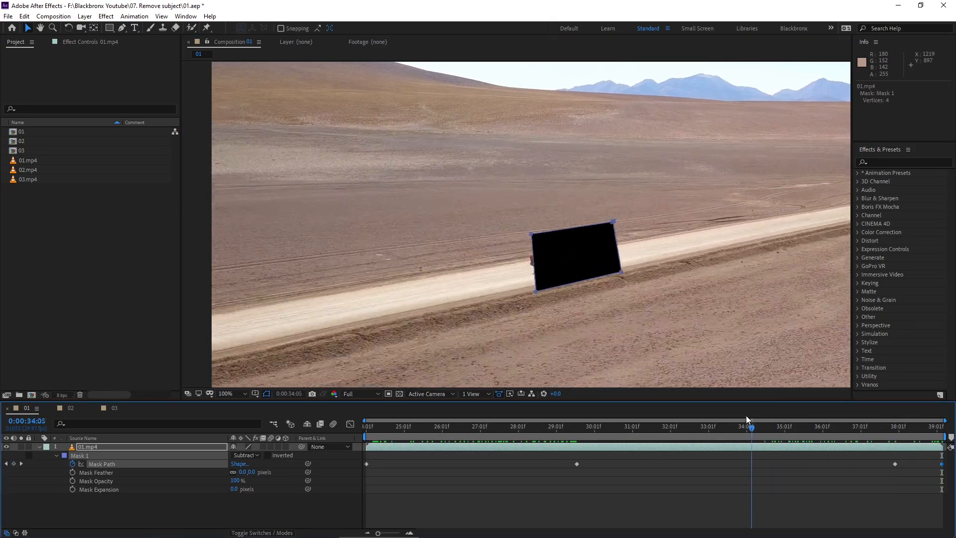
pyautogui.click(186, 16)
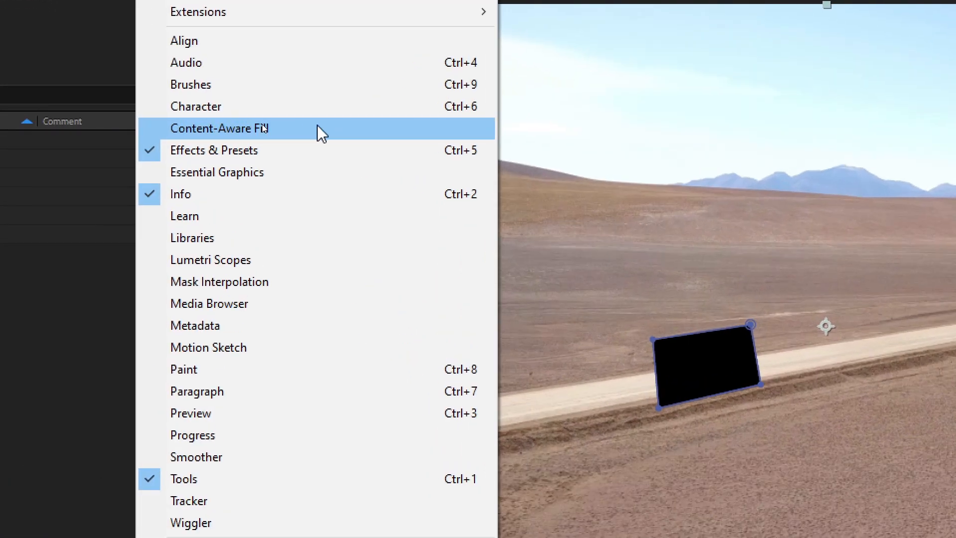
# Bring up the Content-Aware Fill panel from the Window menu for the masked jeep clip
pyautogui.click(218, 129)
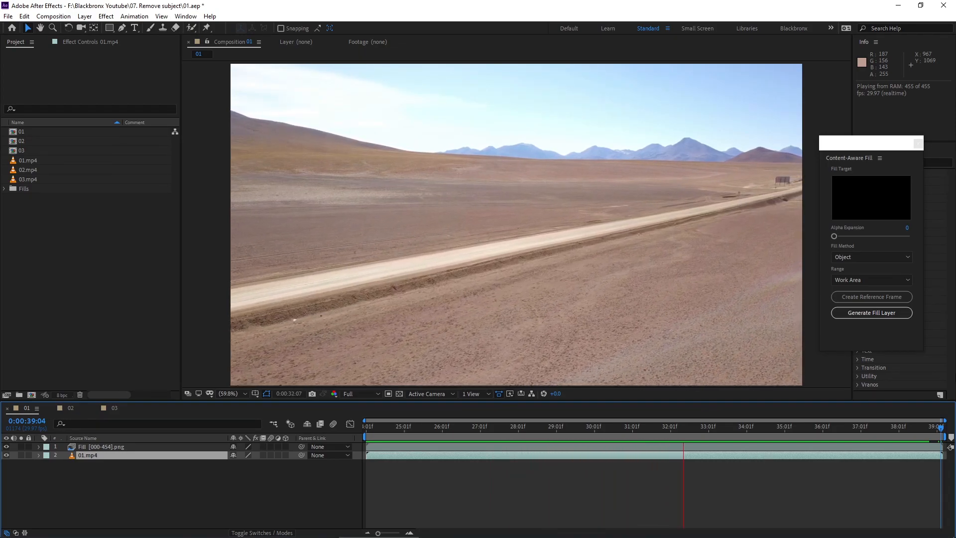
# Generate a fill layer with Fill Method Object over the Work Area so the jeep vanishes from the road
pyautogui.click(71, 407)
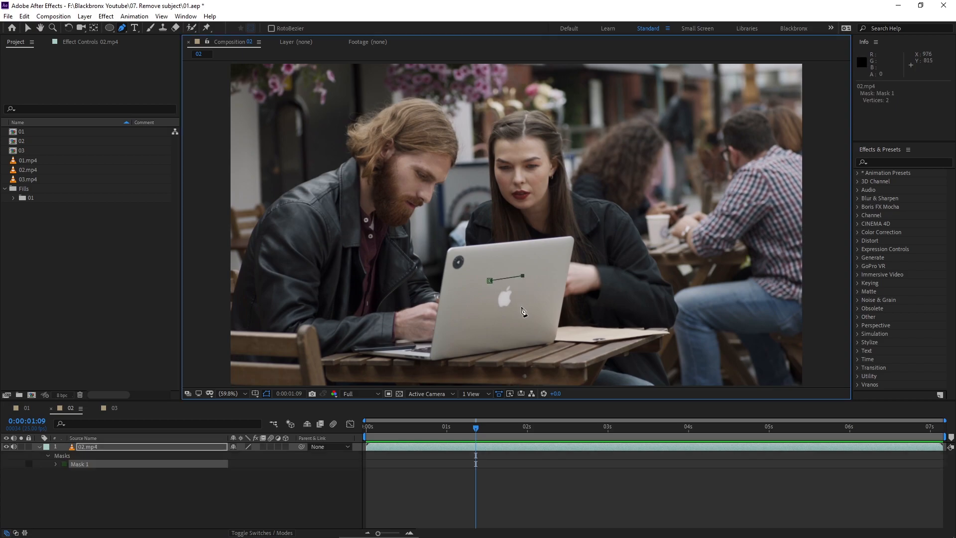
# In composition 02, start a Pen-tool mask around the Apple logo on the laptop
pyautogui.click(185, 16)
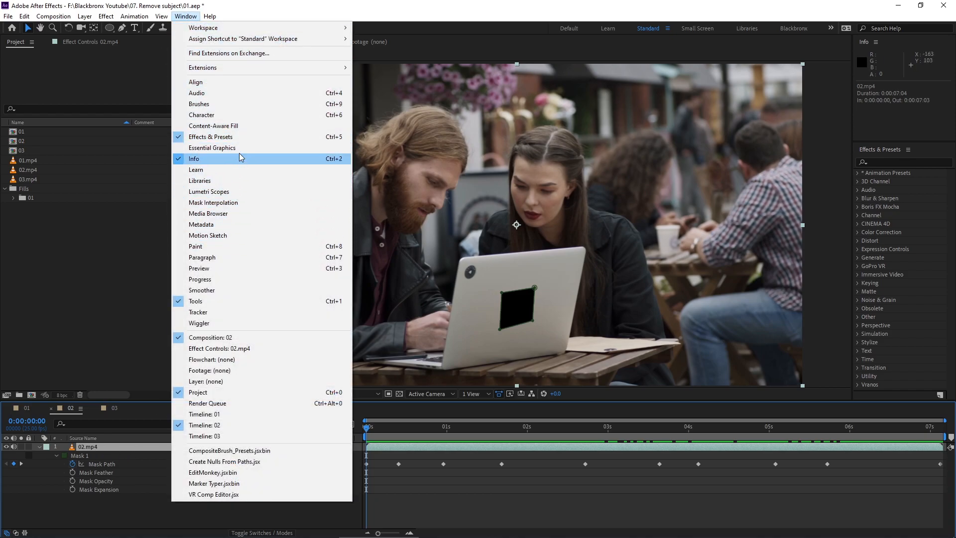
# Bring up the Content-Aware Fill panel from the Window menu for the masked laptop clip
pyautogui.click(213, 126)
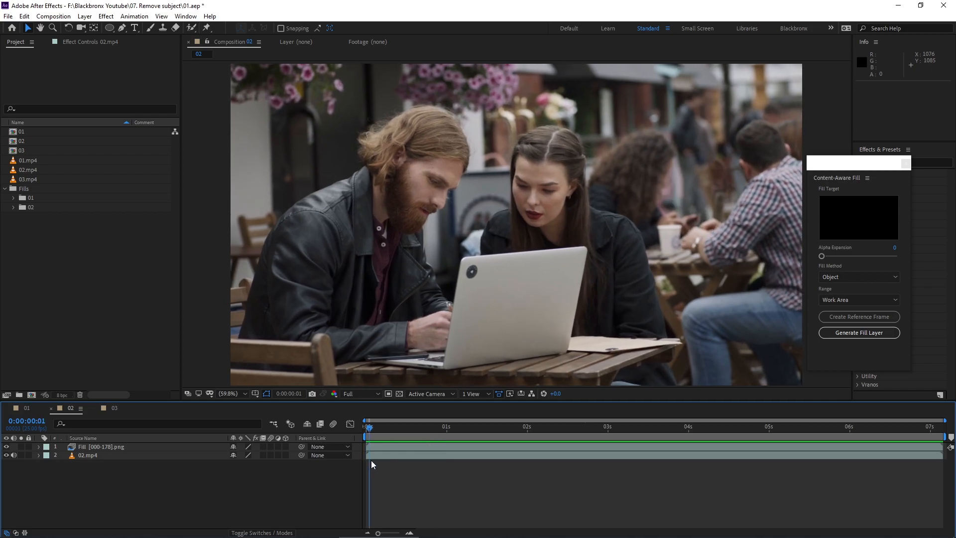